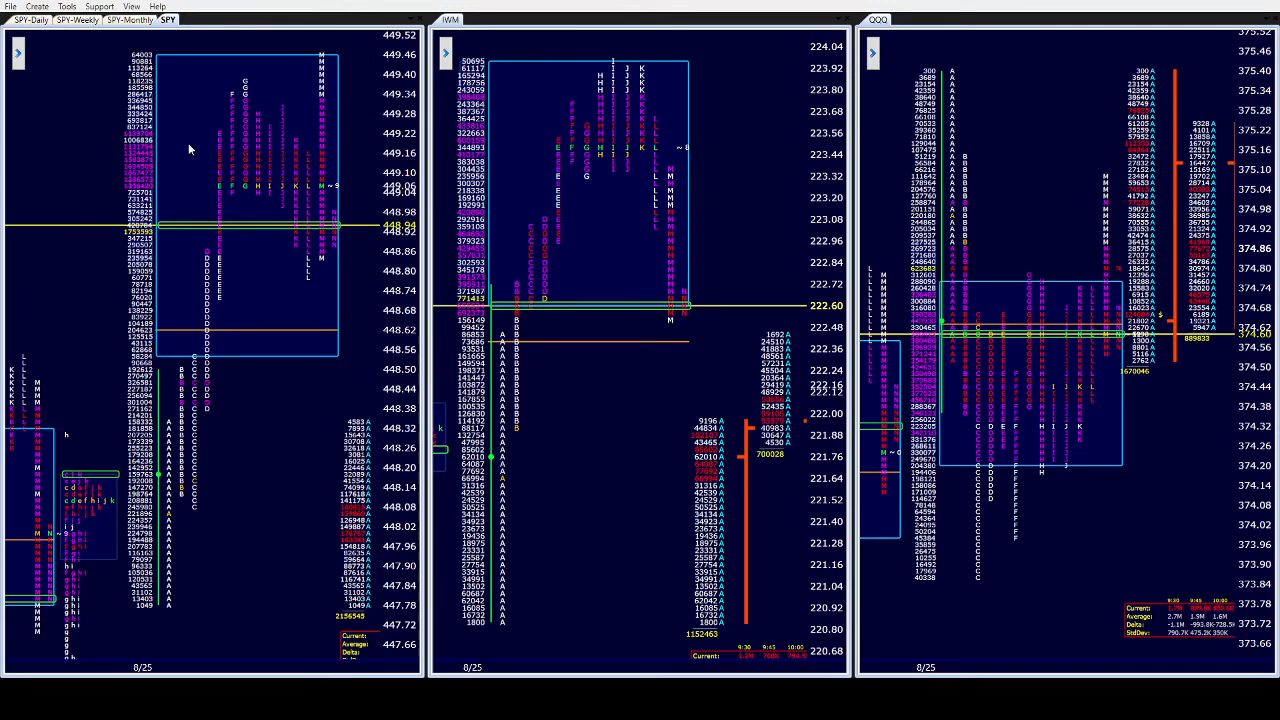
mouse_move(148, 168)
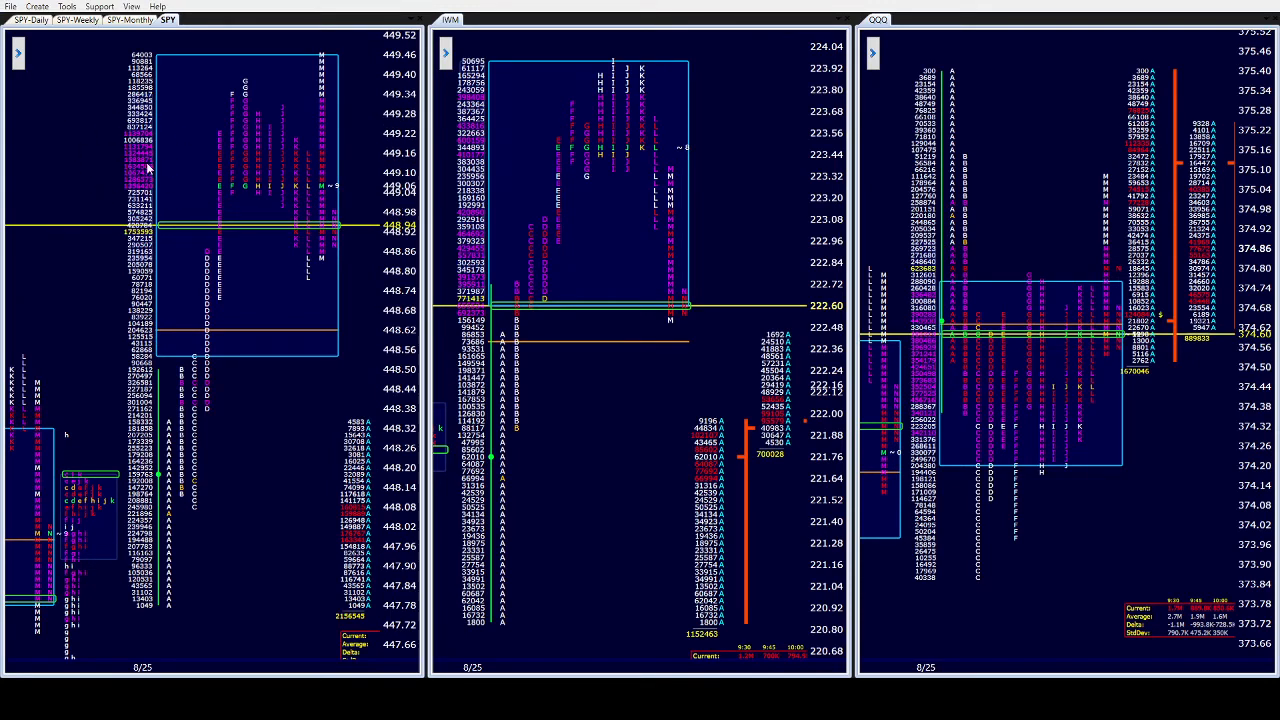
mouse_move(352, 148)
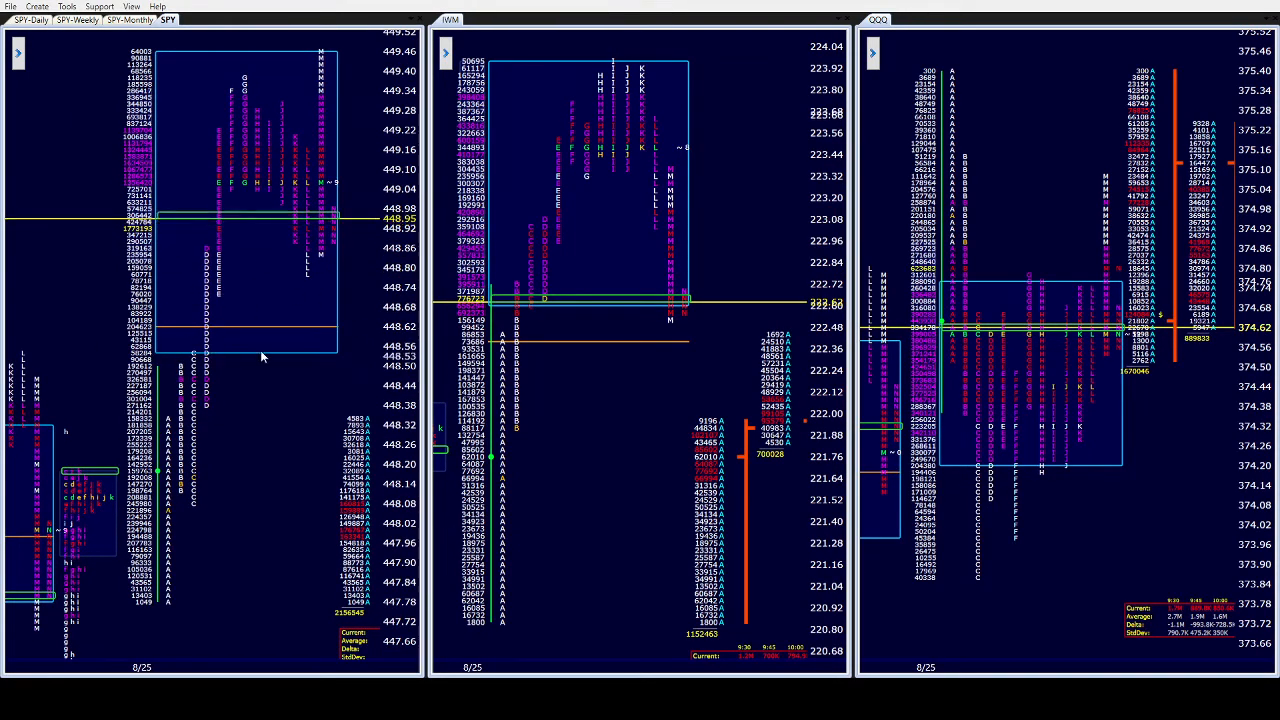
mouse_move(220, 458)
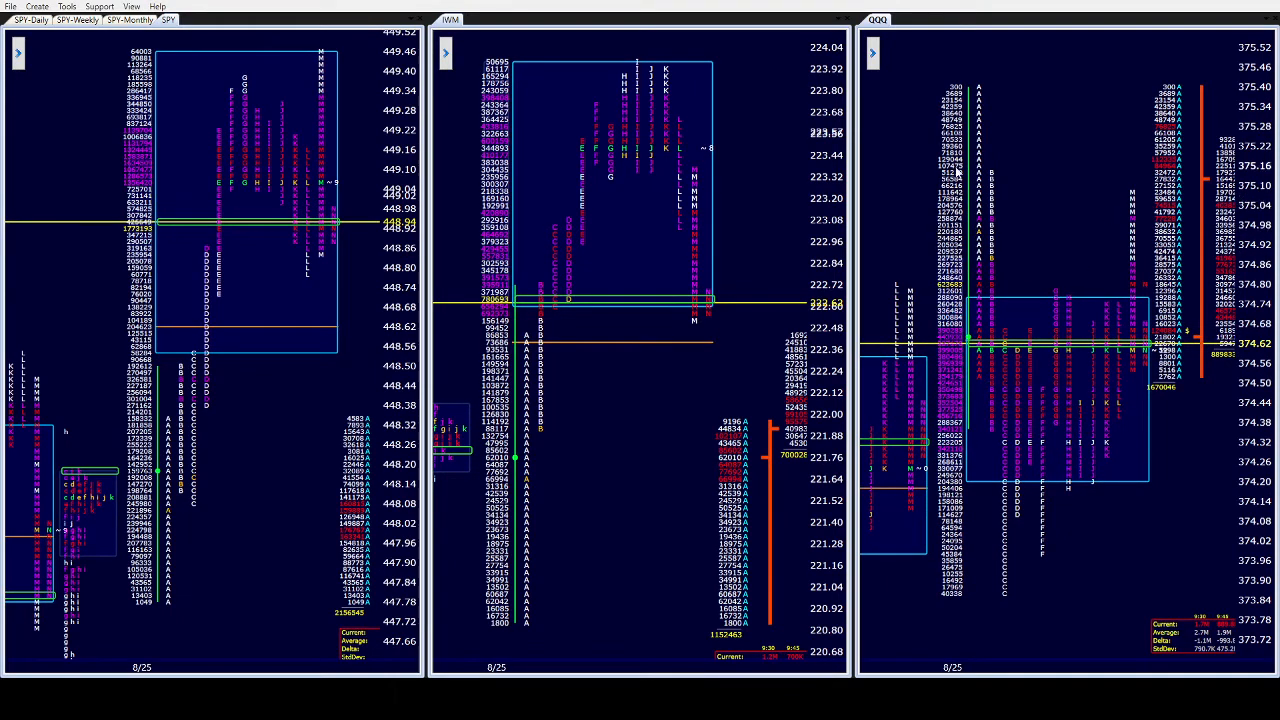
mouse_move(980, 128)
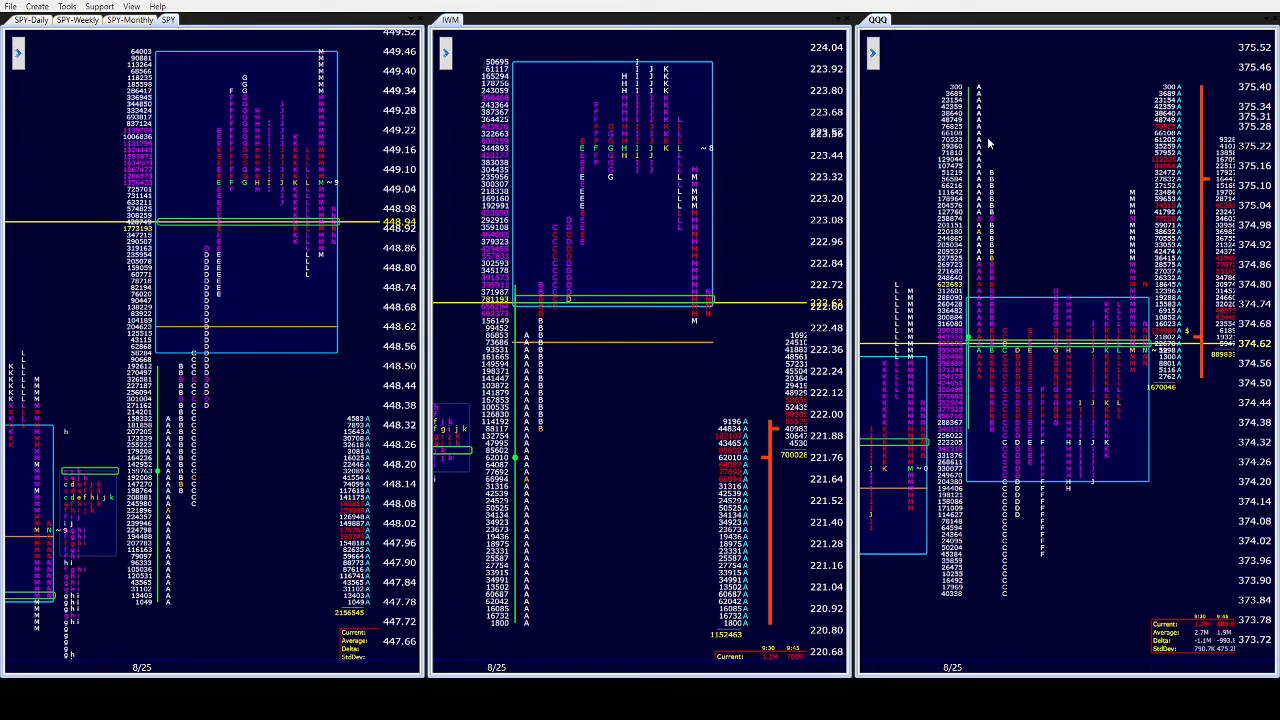
mouse_move(980, 452)
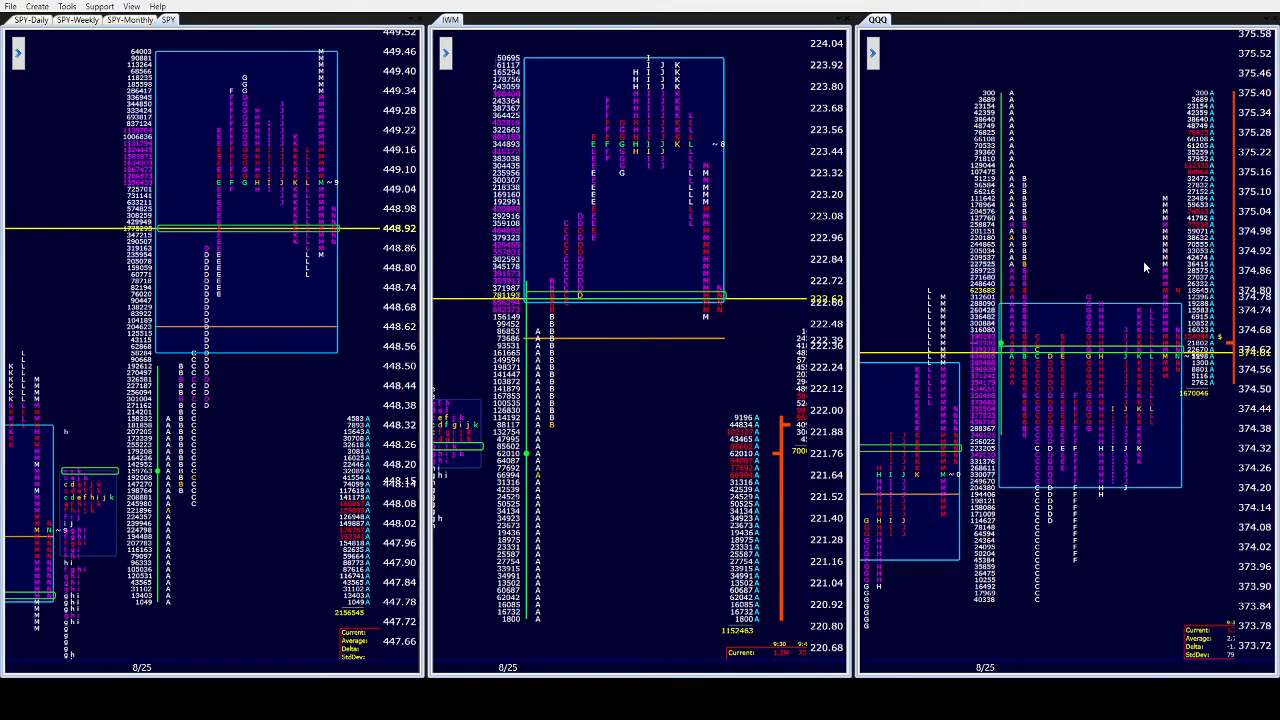
mouse_move(940, 252)
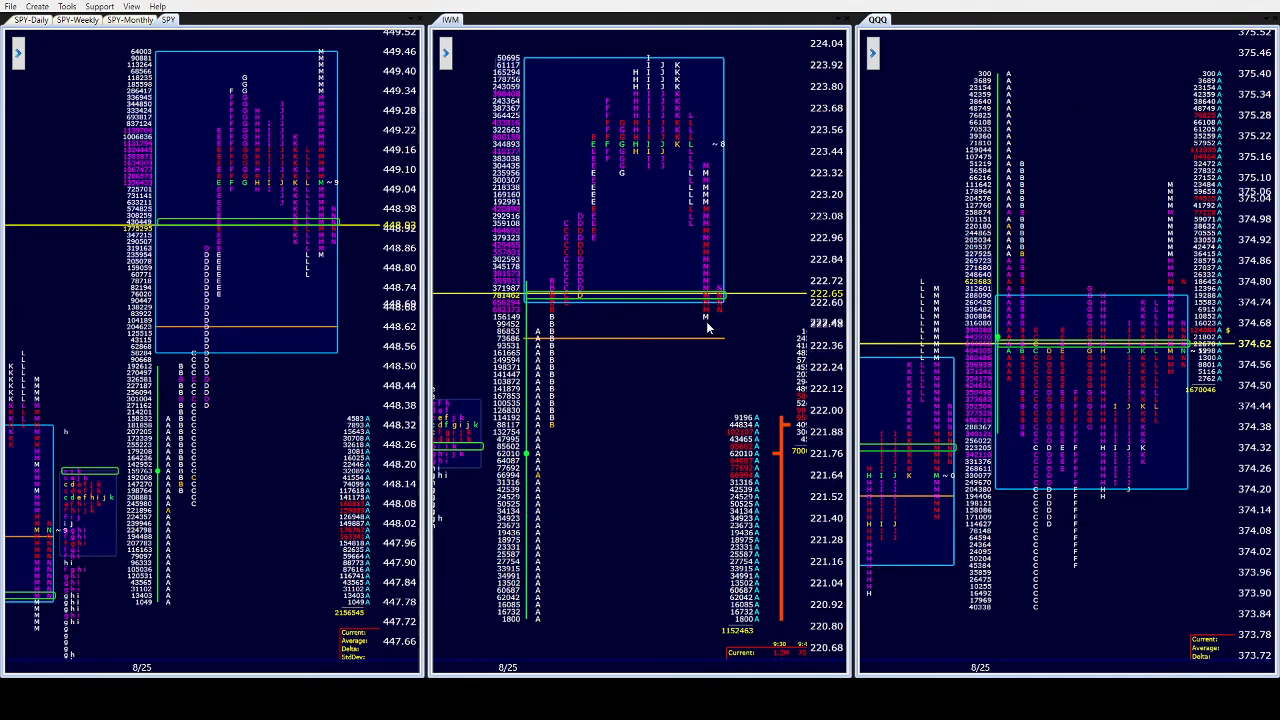
mouse_move(584, 326)
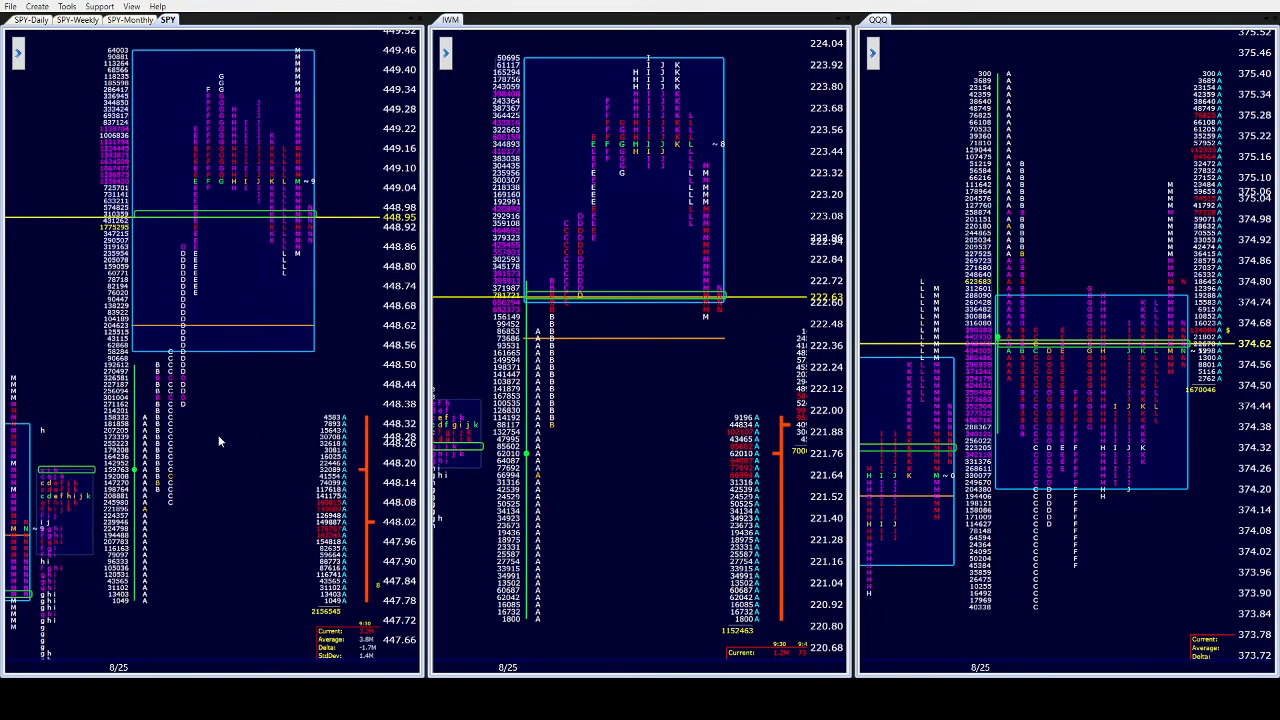
mouse_move(98, 568)
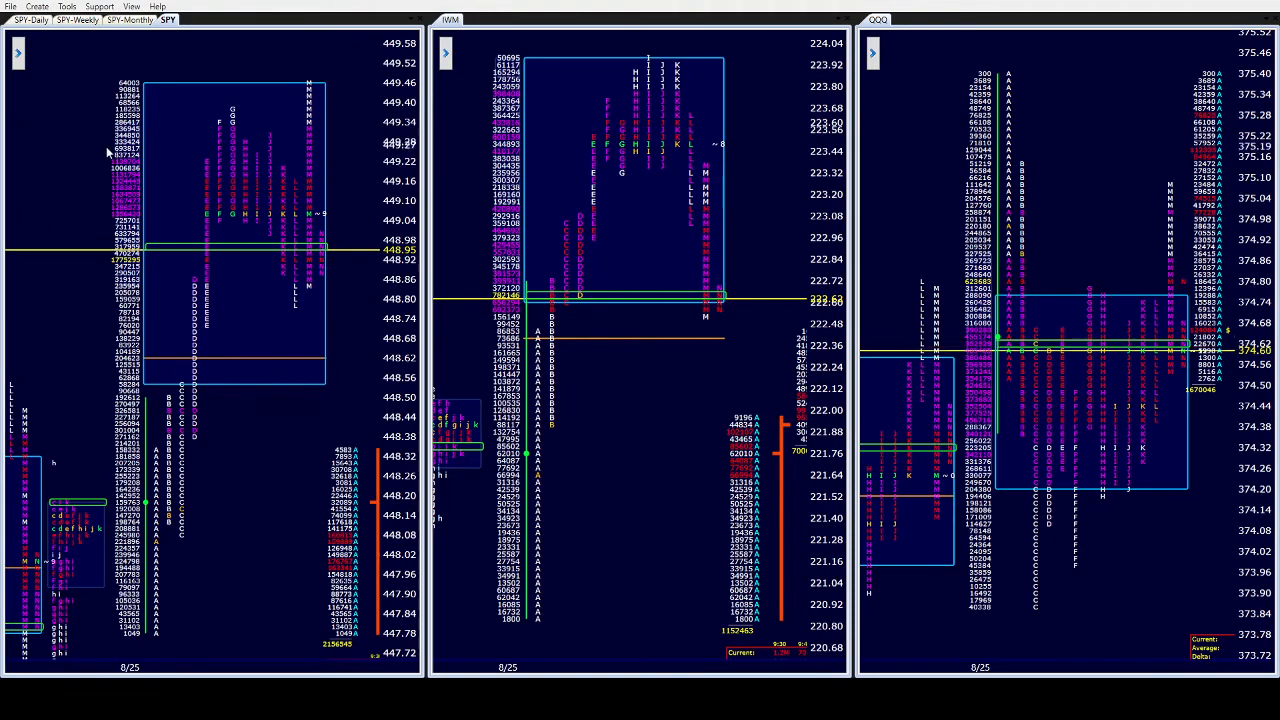
mouse_move(240, 228)
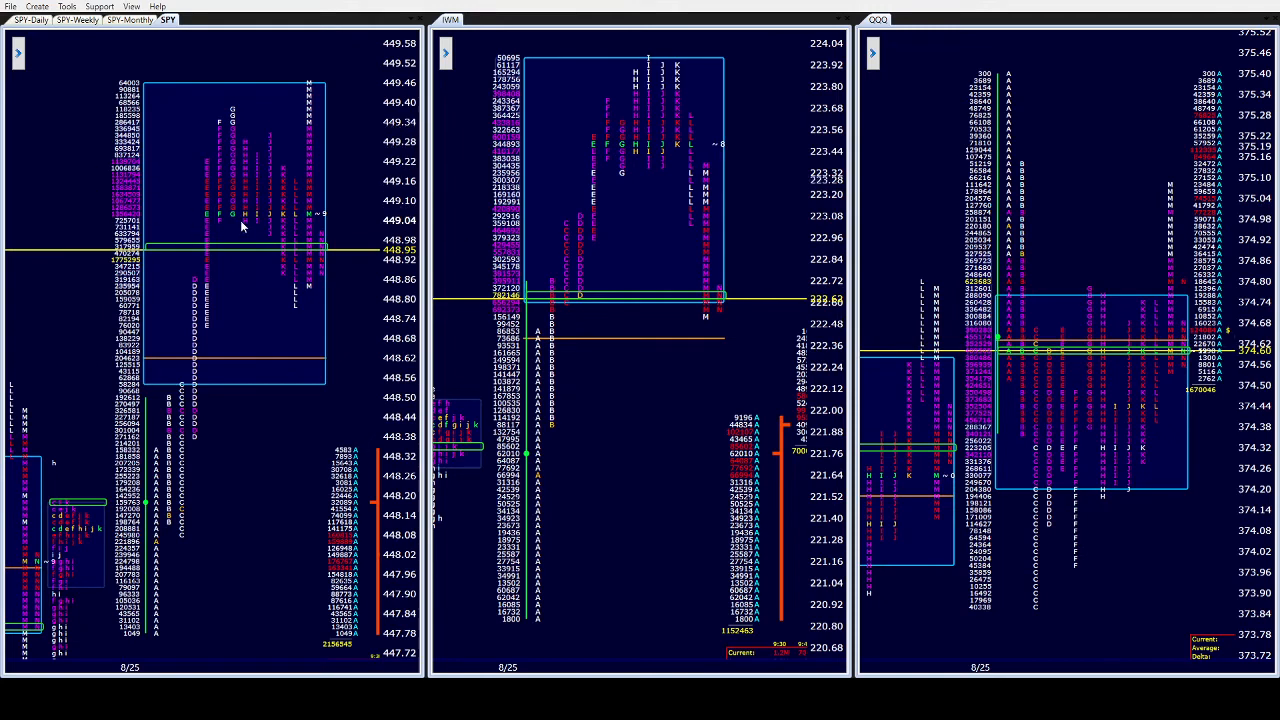
mouse_move(296, 172)
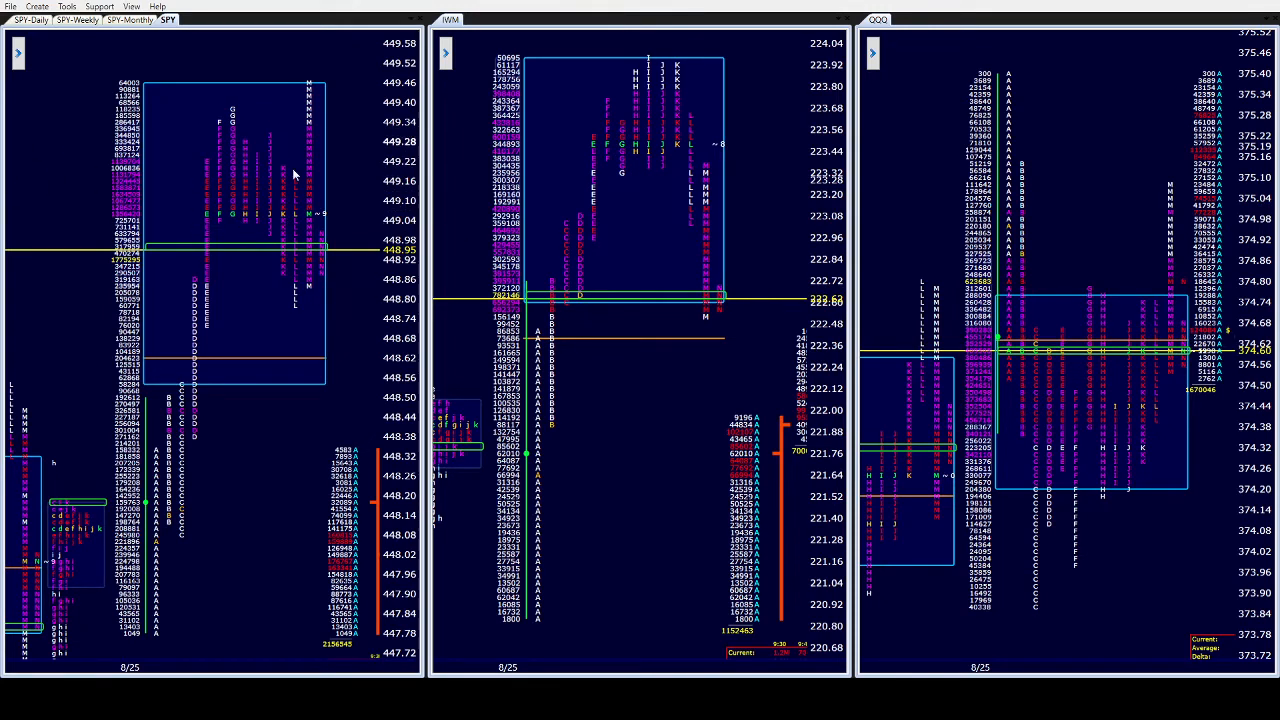
mouse_move(342, 138)
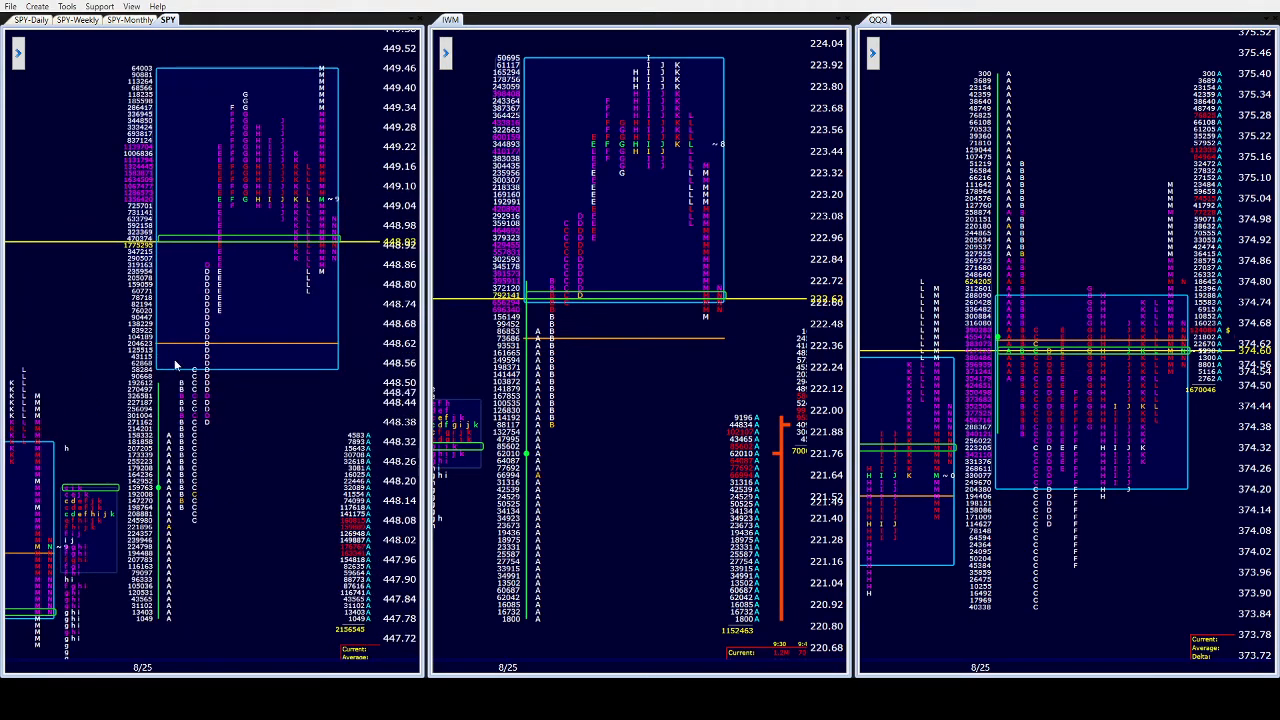
mouse_move(124, 422)
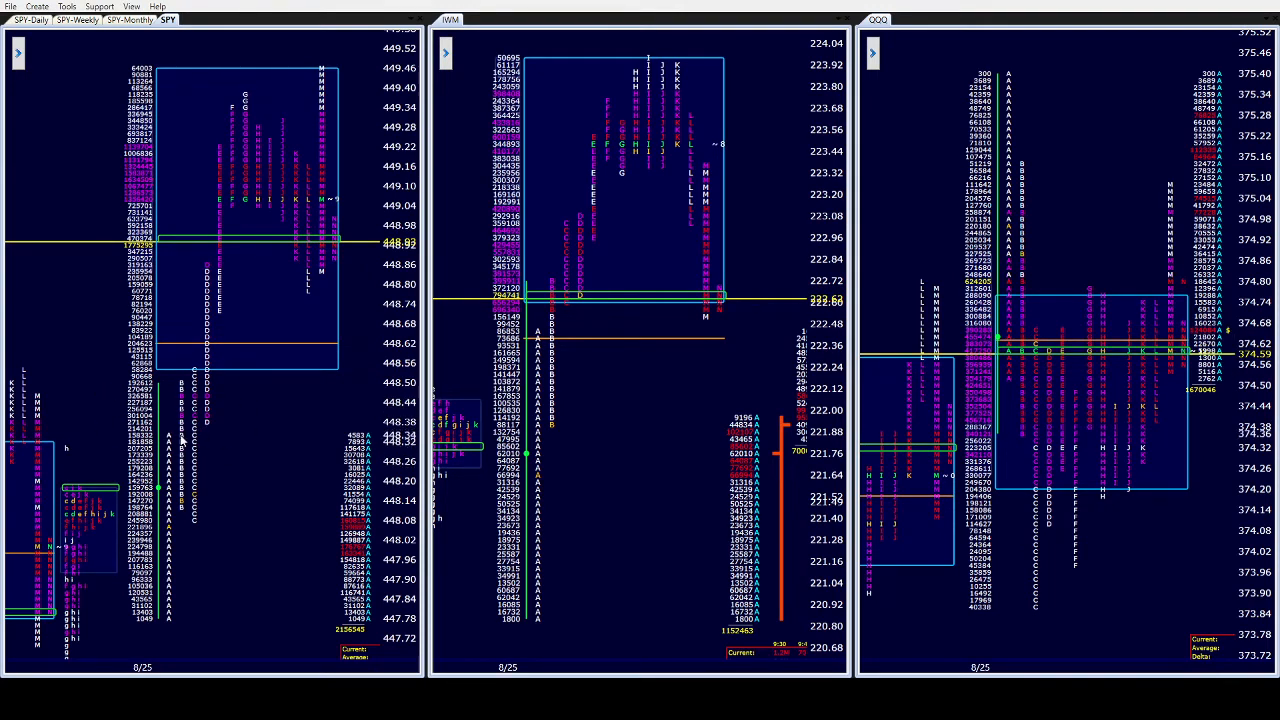
mouse_move(182, 496)
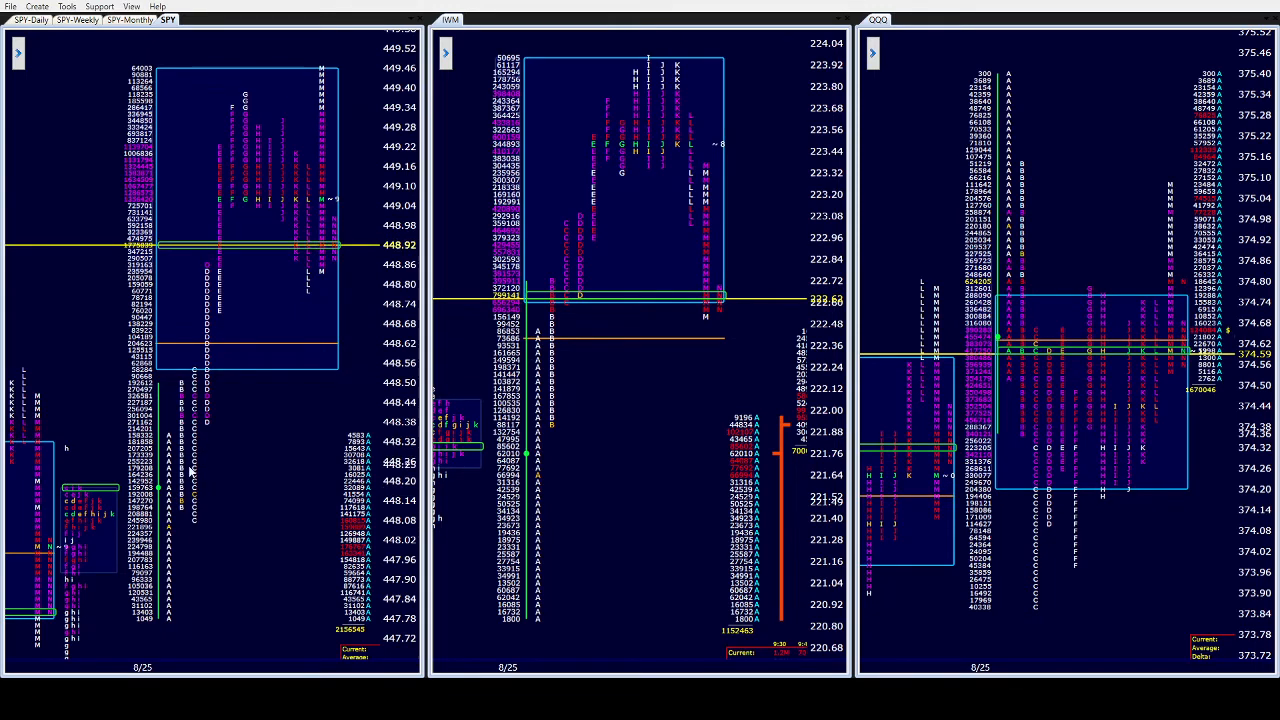
mouse_move(196, 512)
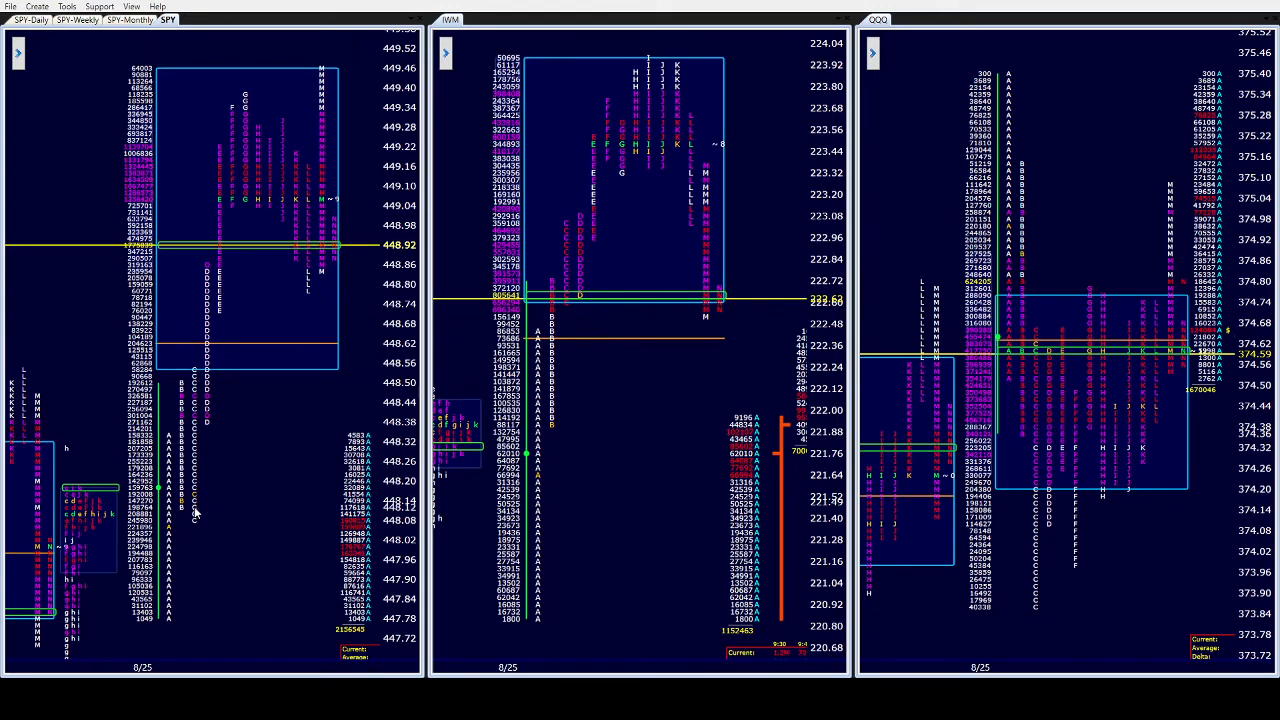
mouse_move(156, 356)
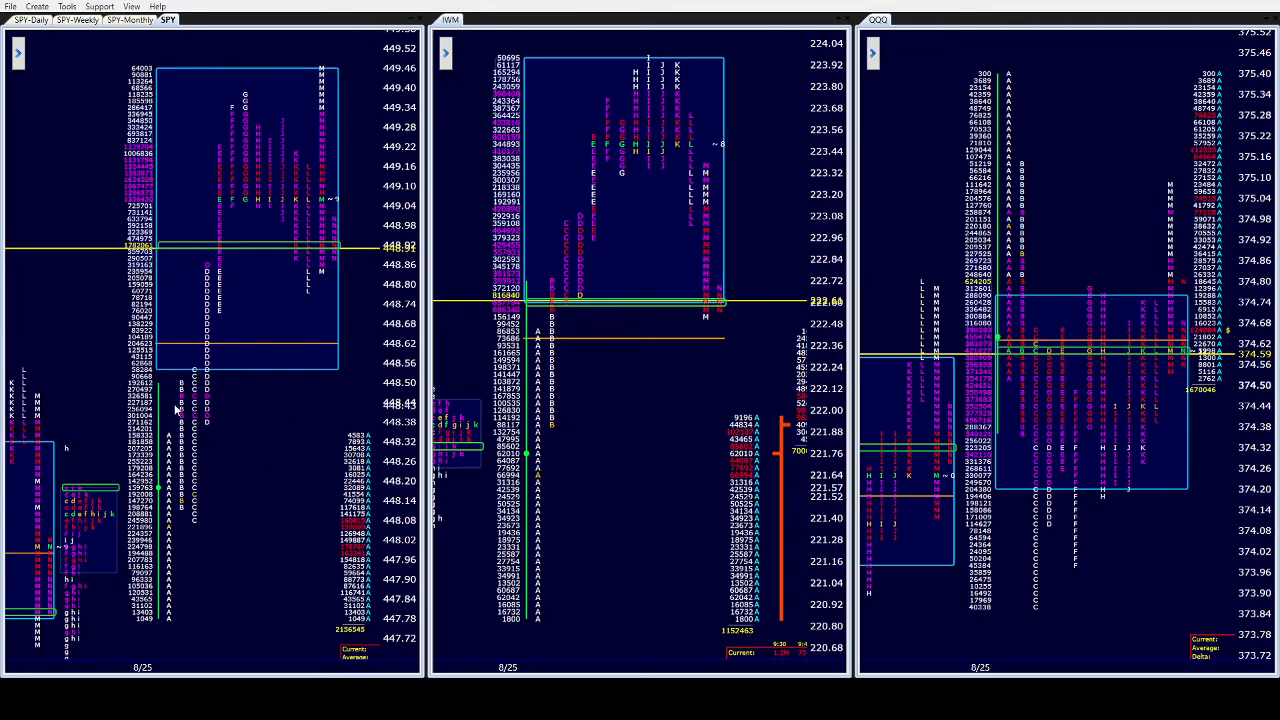
mouse_move(190, 388)
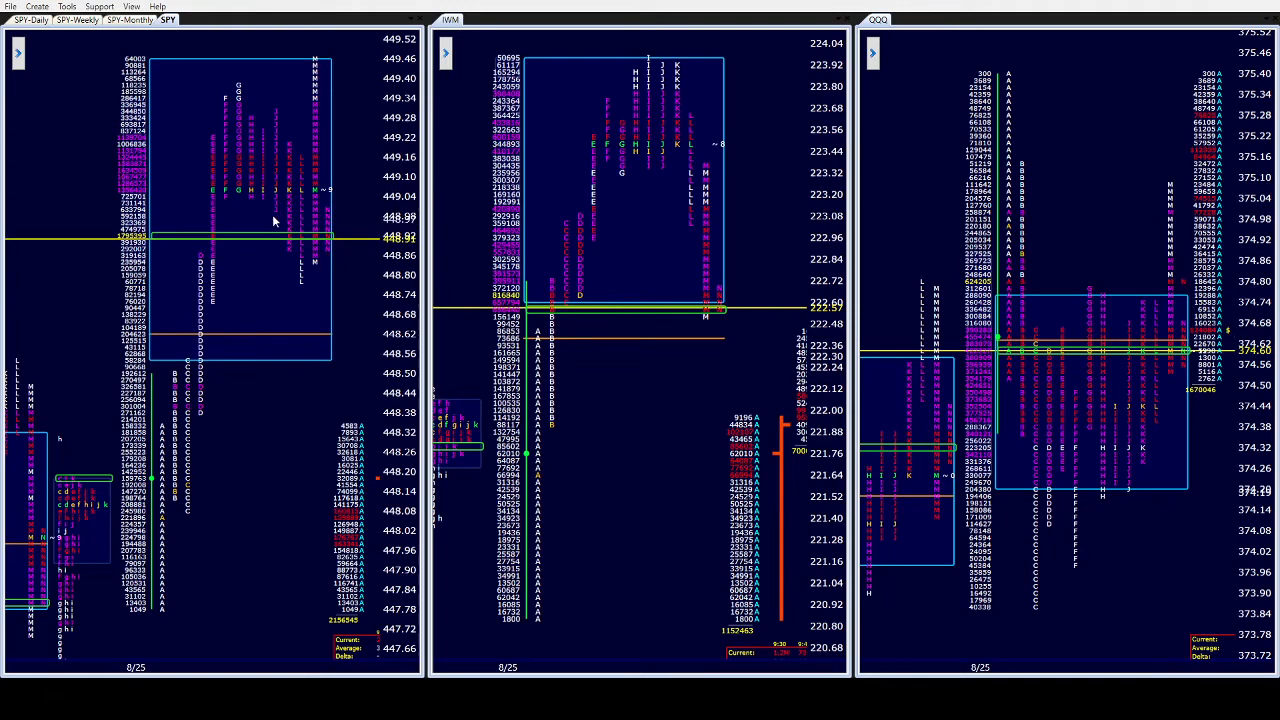
mouse_move(292, 210)
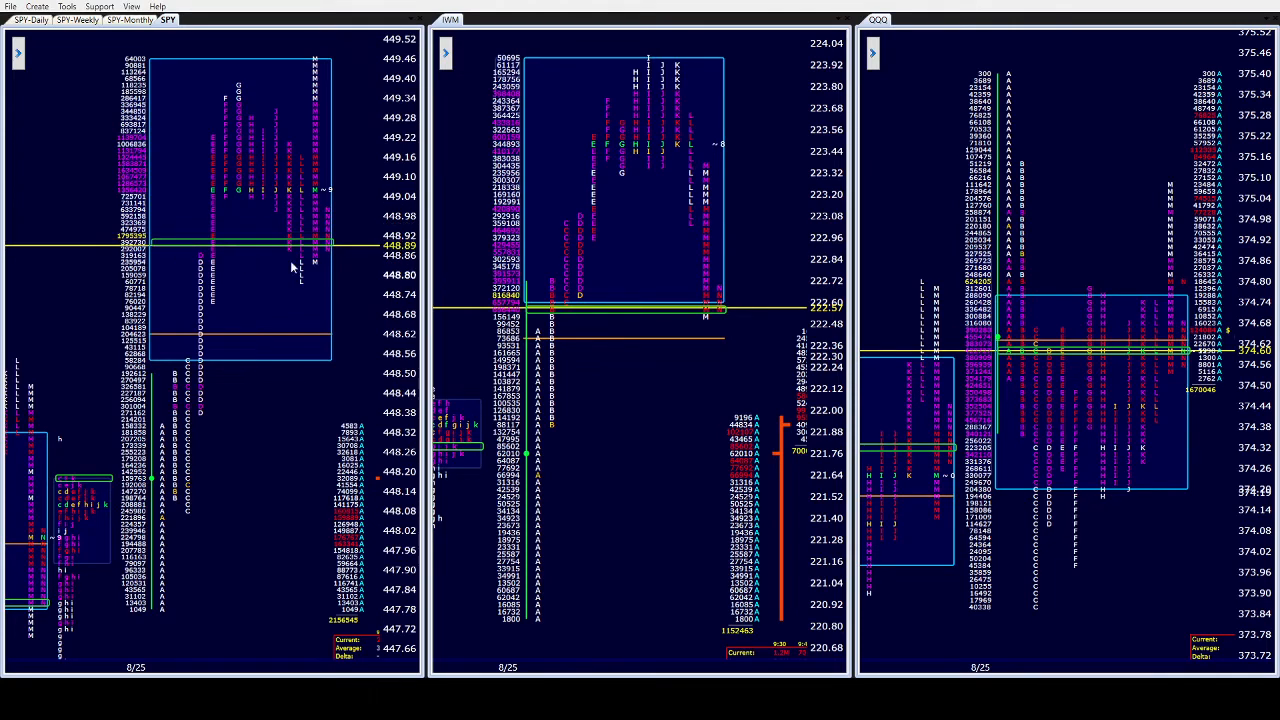
mouse_move(266, 258)
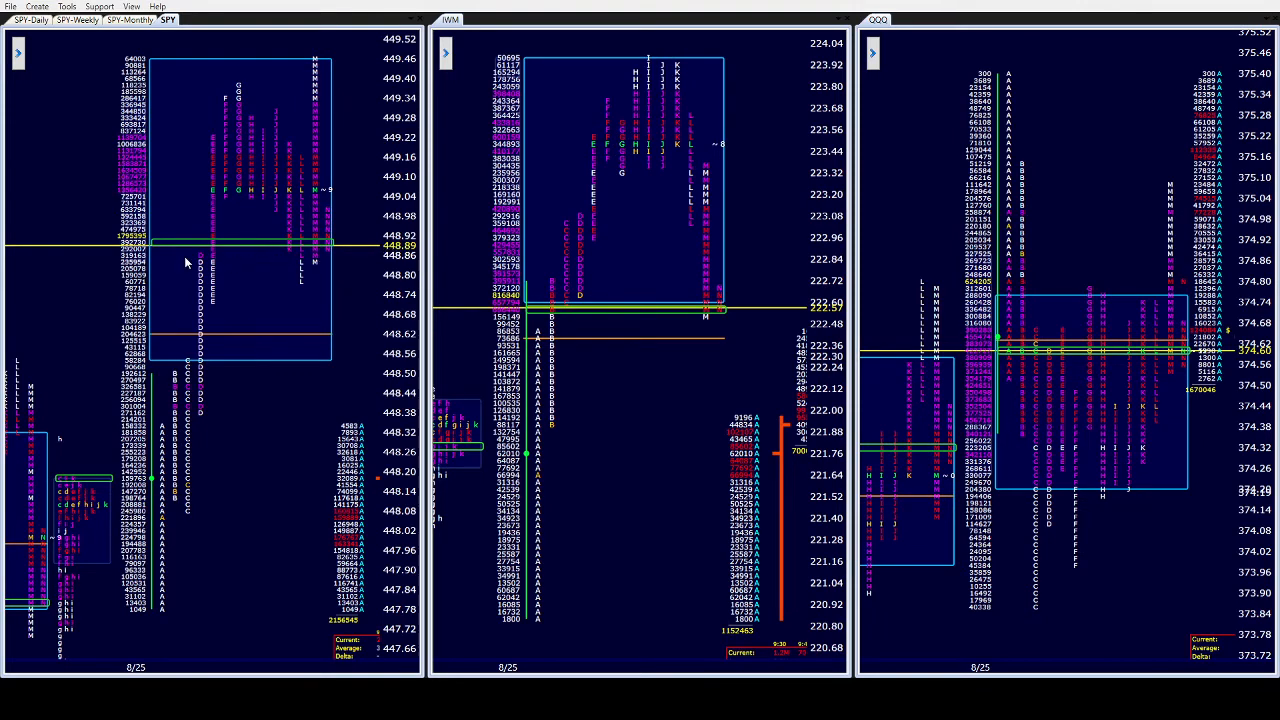
mouse_move(290, 226)
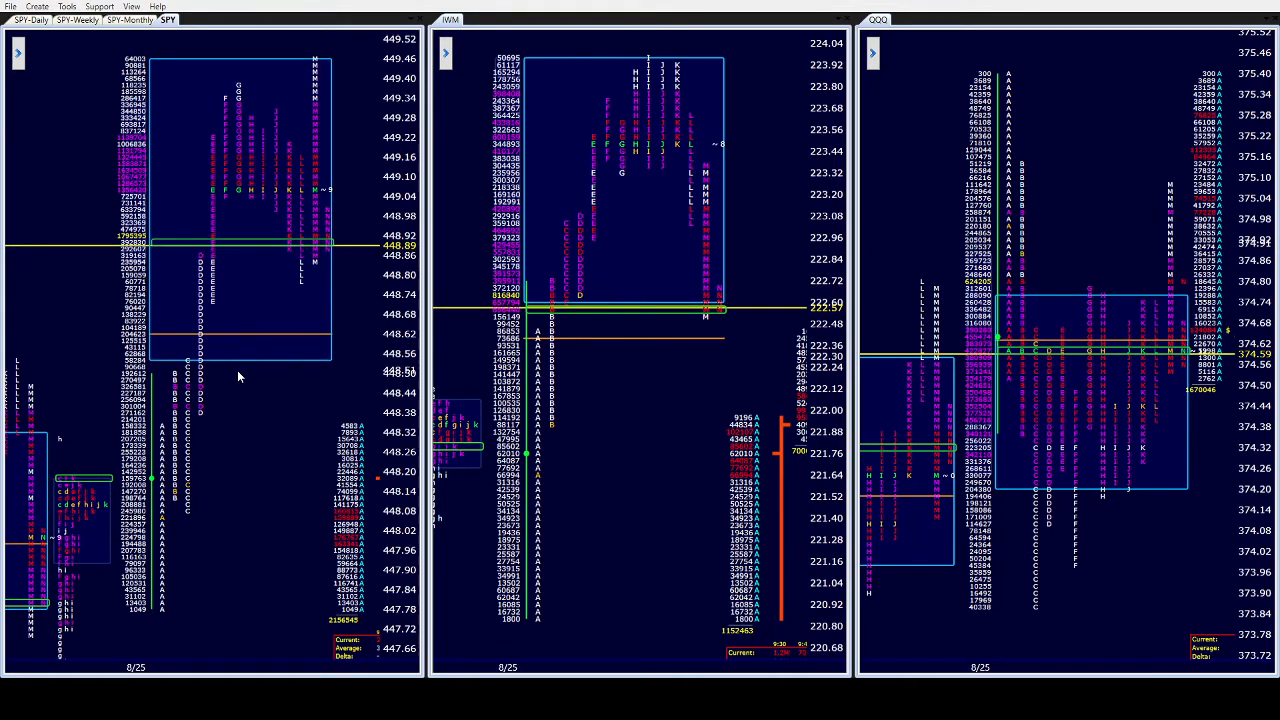
mouse_move(268, 300)
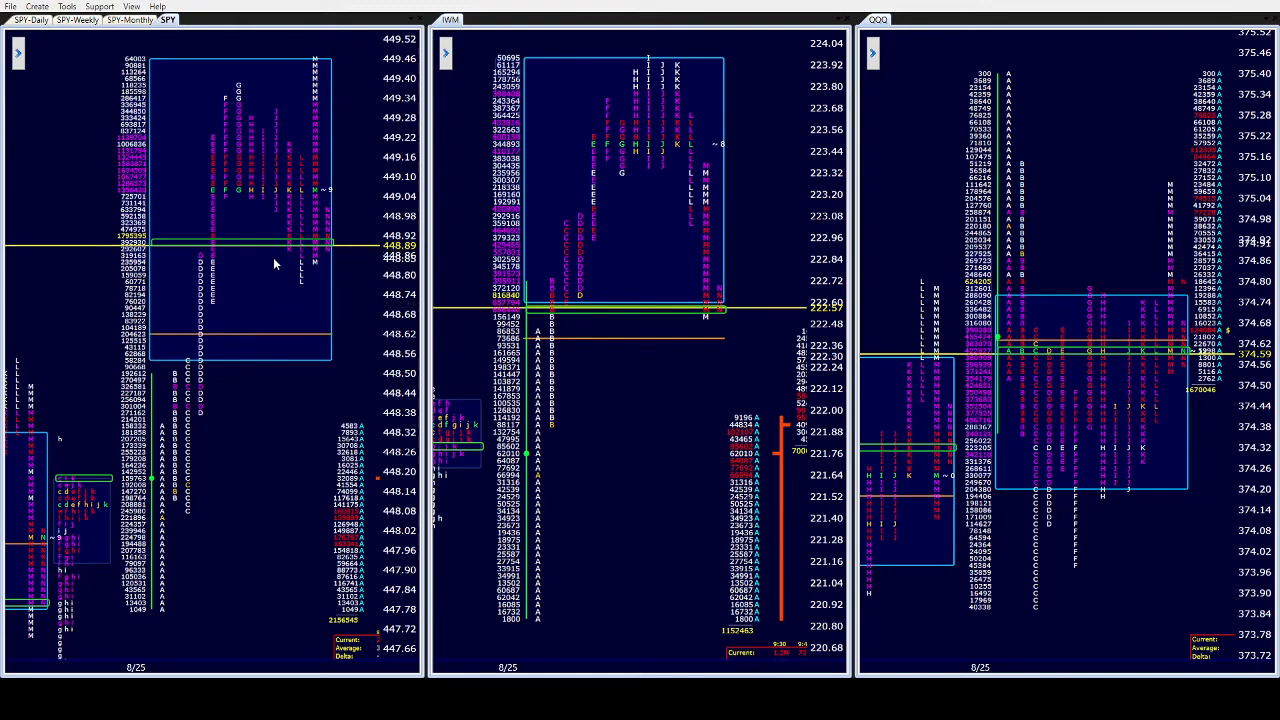
mouse_move(316, 264)
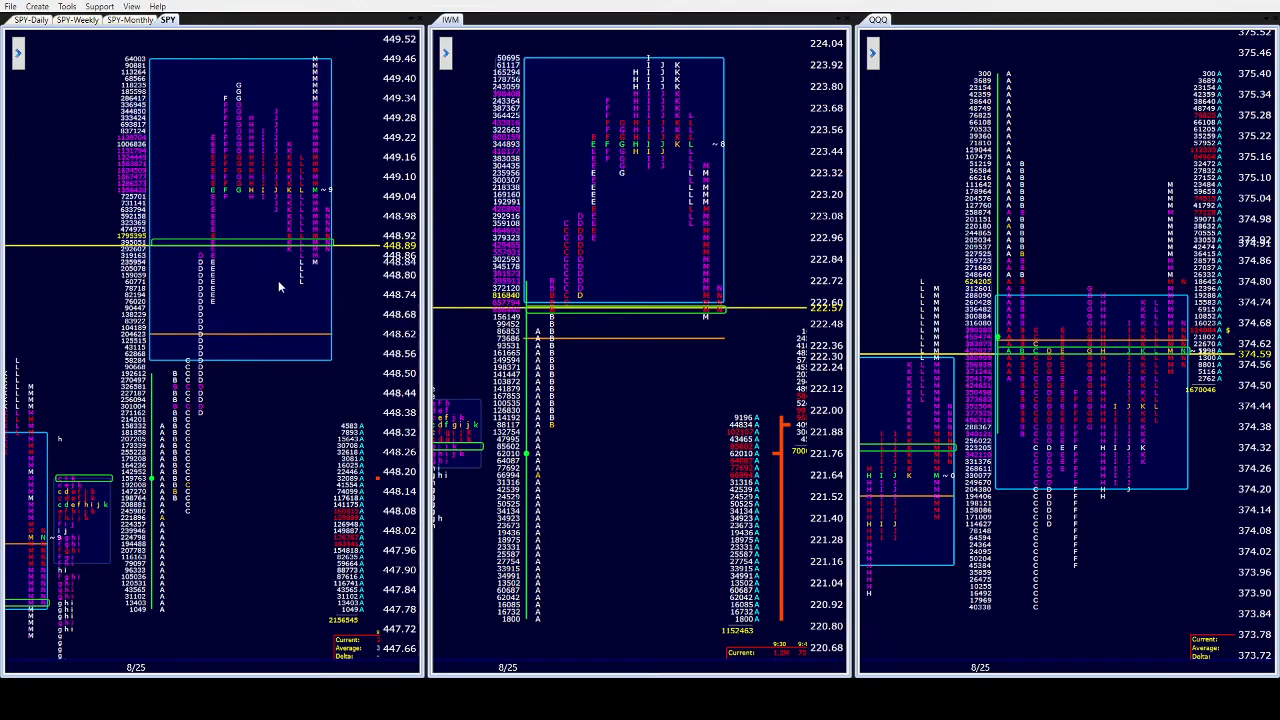
mouse_move(284, 208)
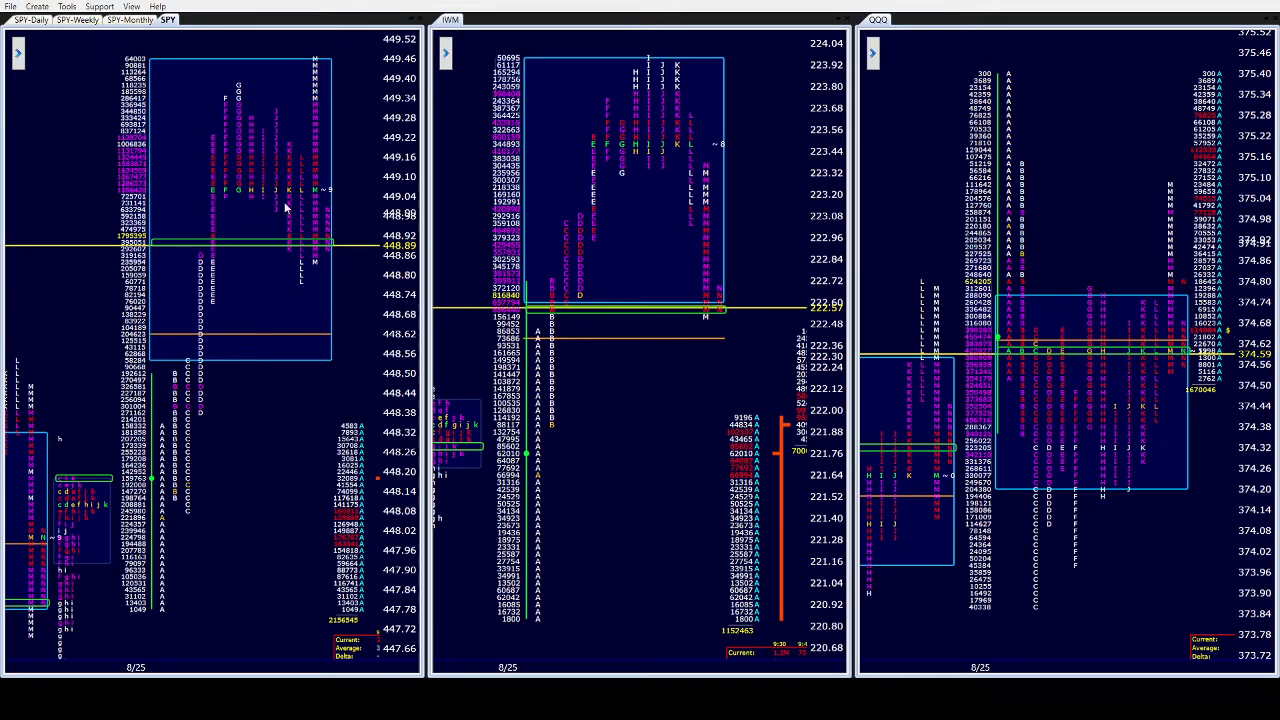
mouse_move(302, 326)
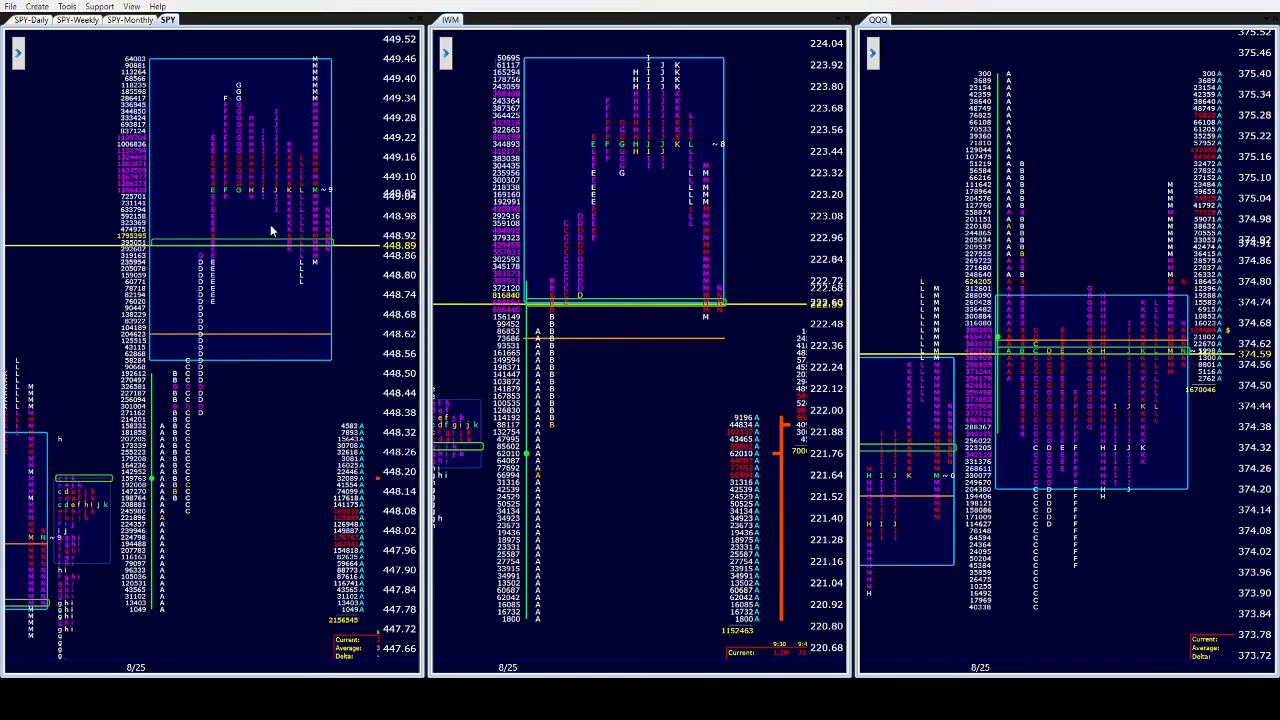
mouse_move(230, 344)
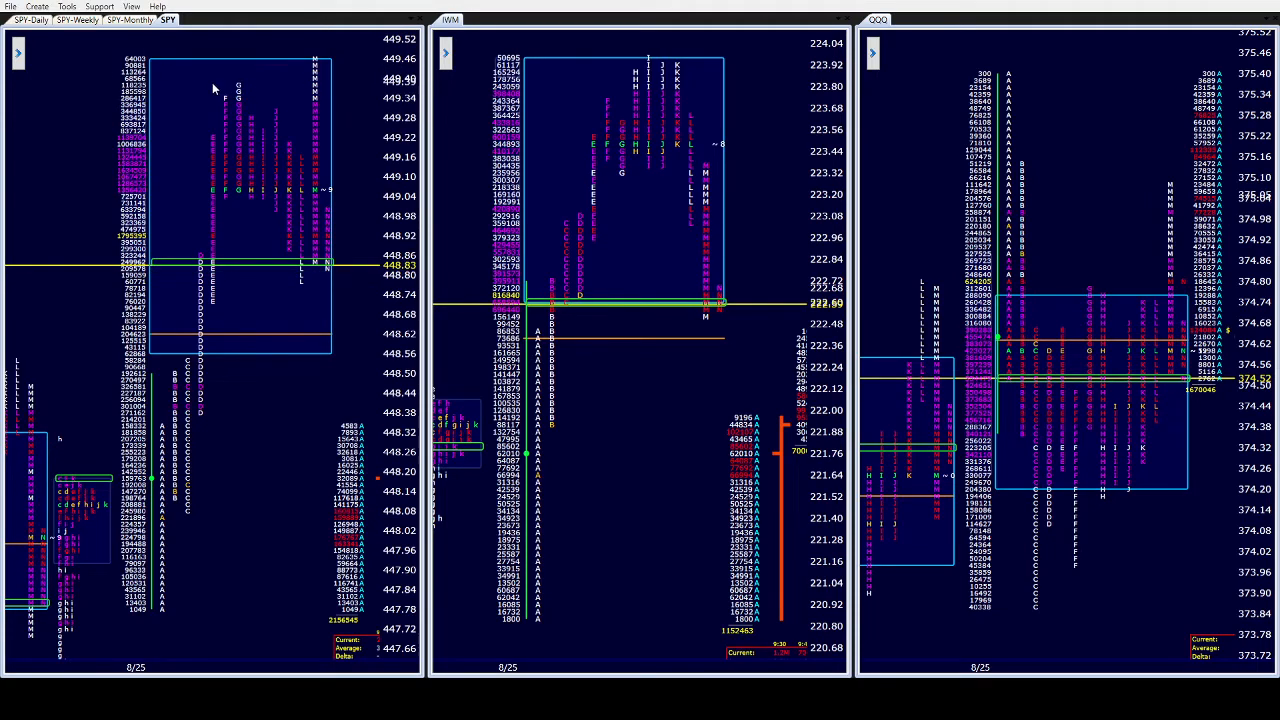
mouse_move(248, 90)
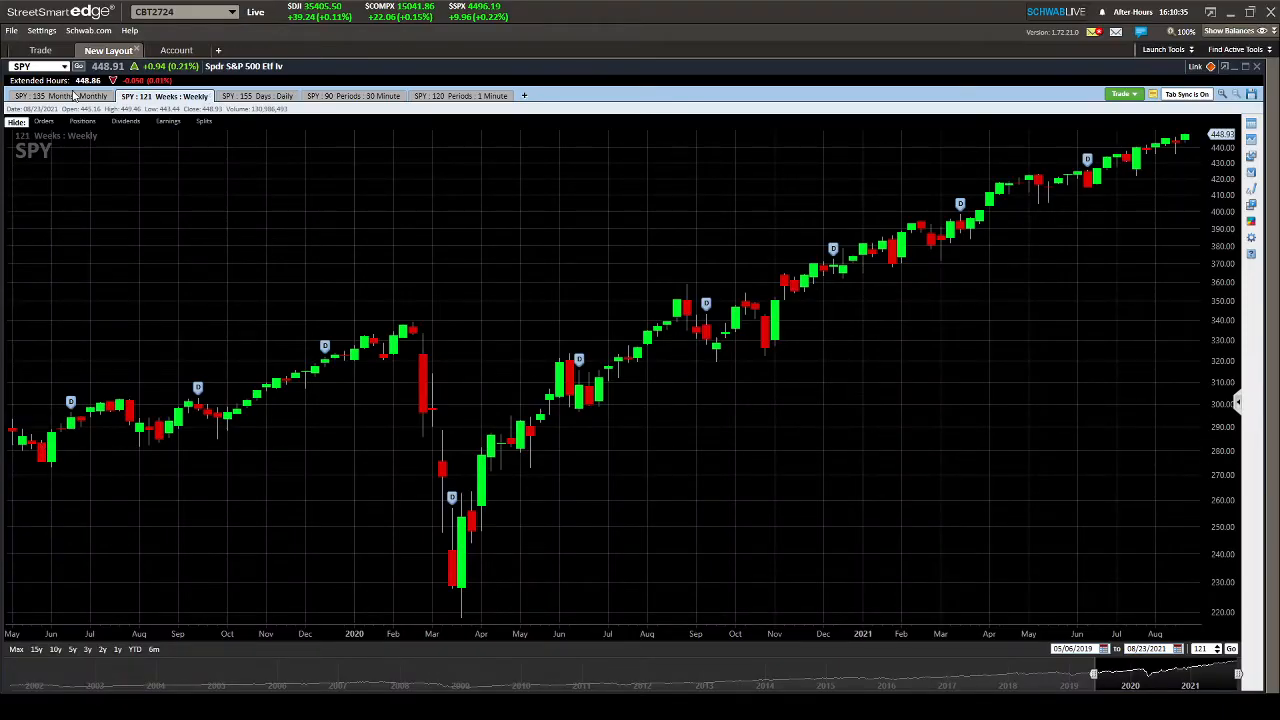
Step through SPY's monthly, weekly and daily candlestick chart tabs, ending on the daily view.
left_click(56, 96)
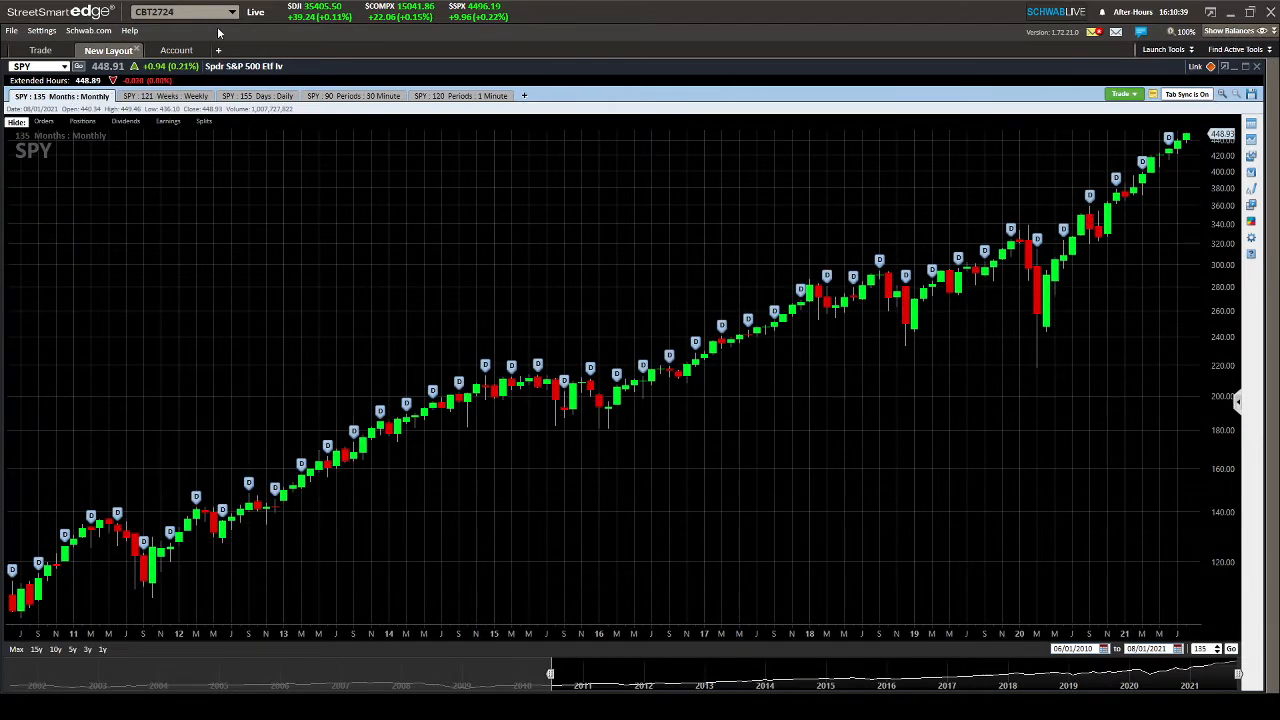
mouse_move(712, 104)
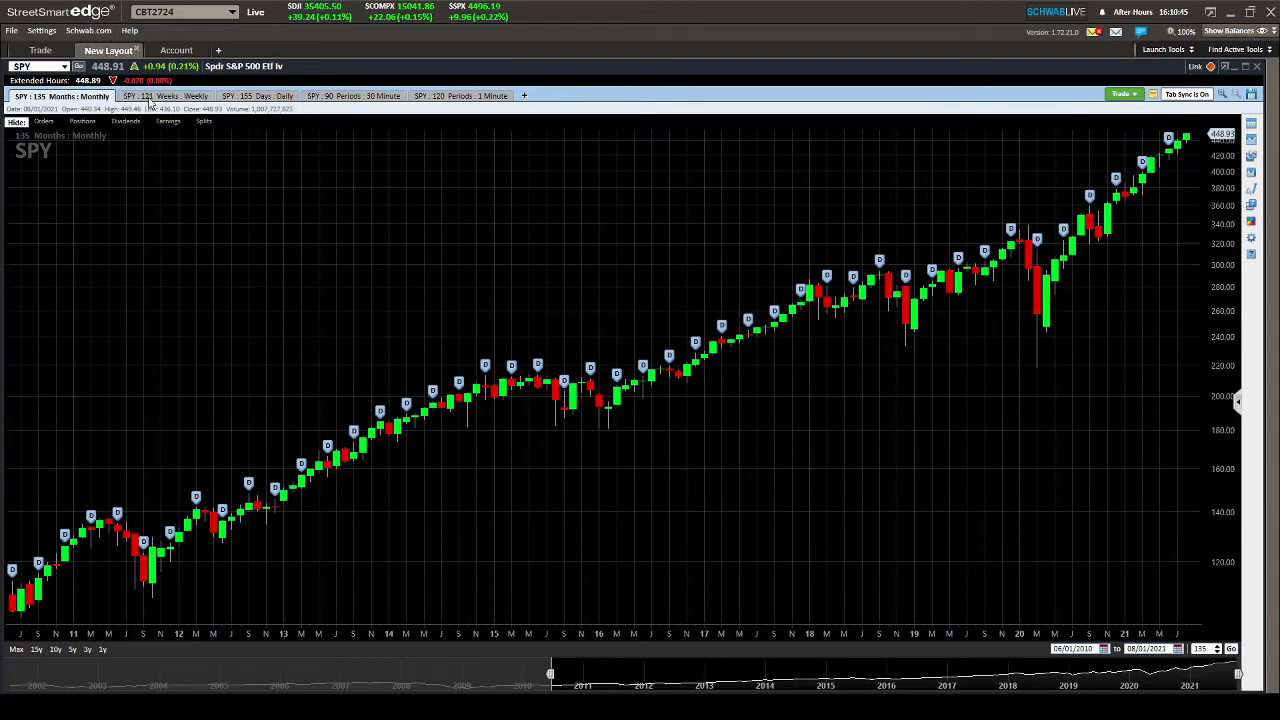
left_click(160, 96)
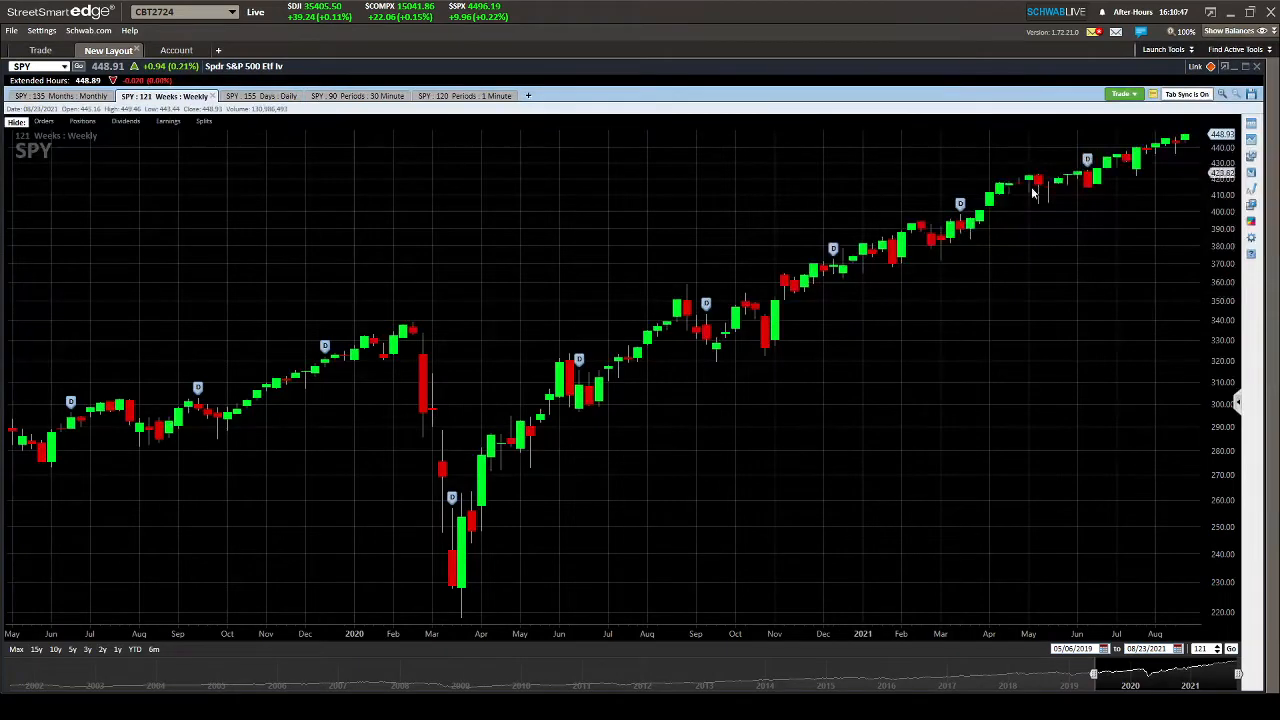
mouse_move(1180, 162)
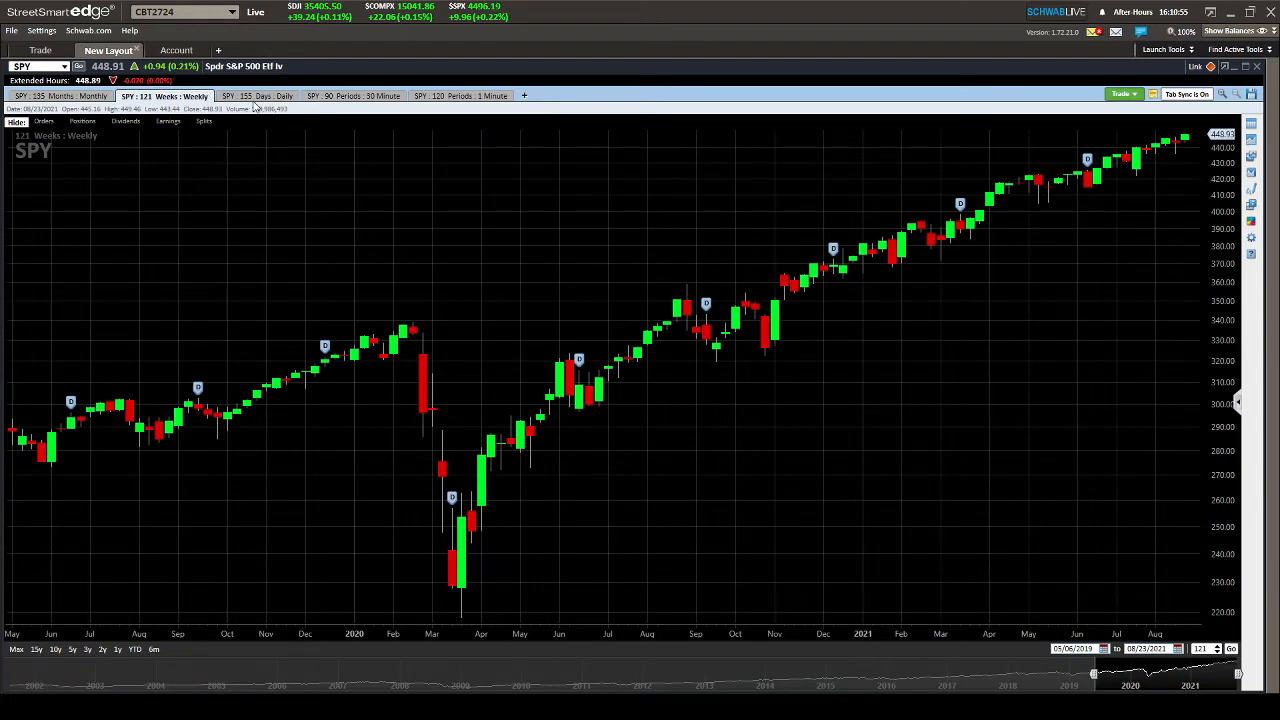
left_click(258, 96)
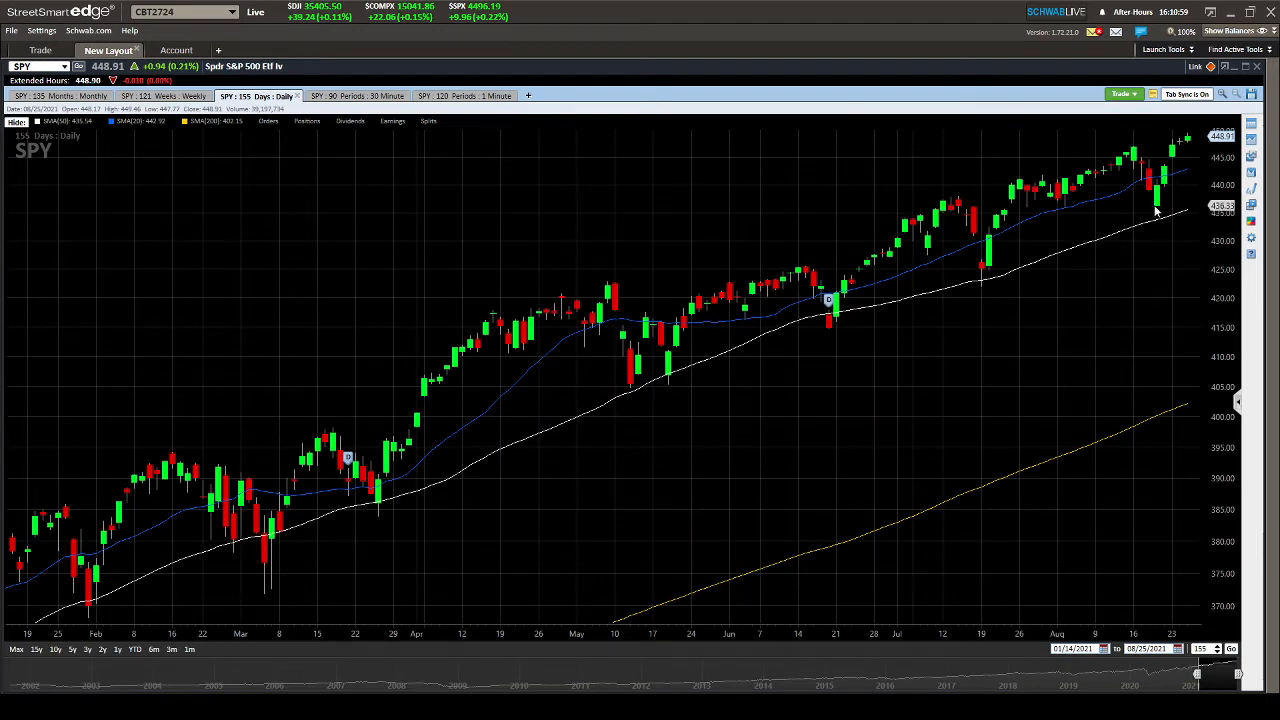
mouse_move(1172, 136)
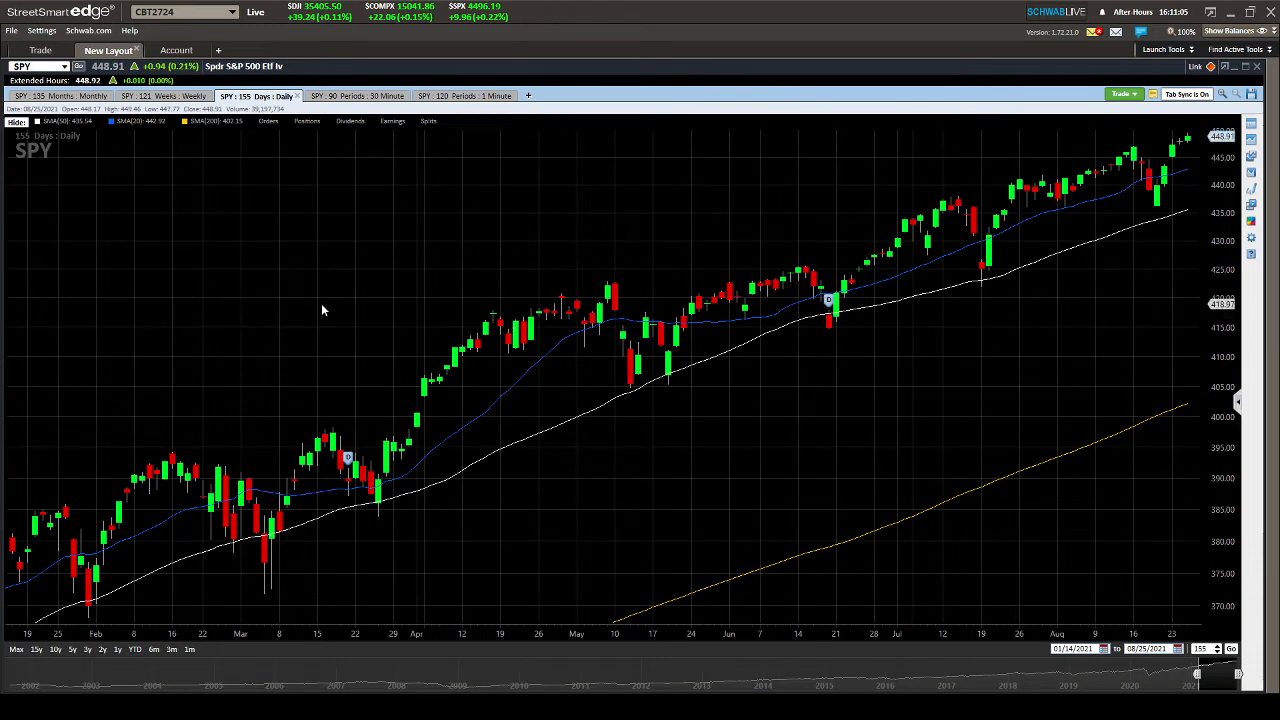
mouse_move(208, 284)
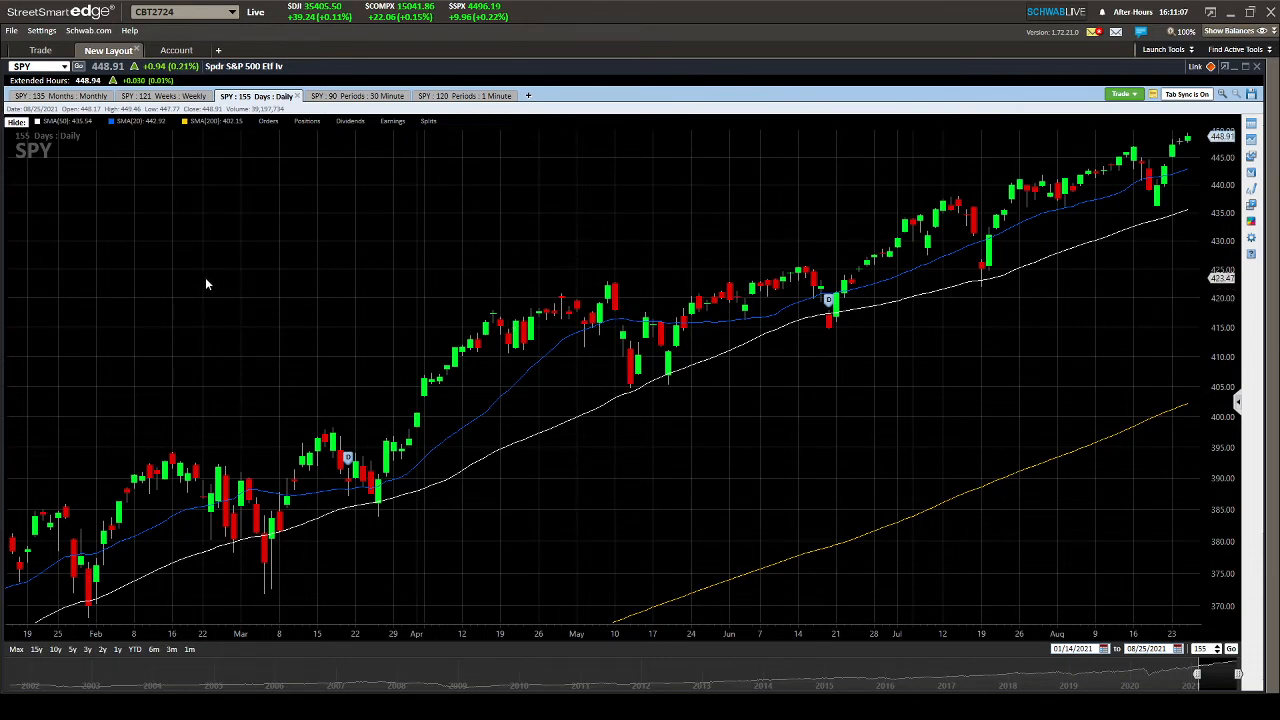